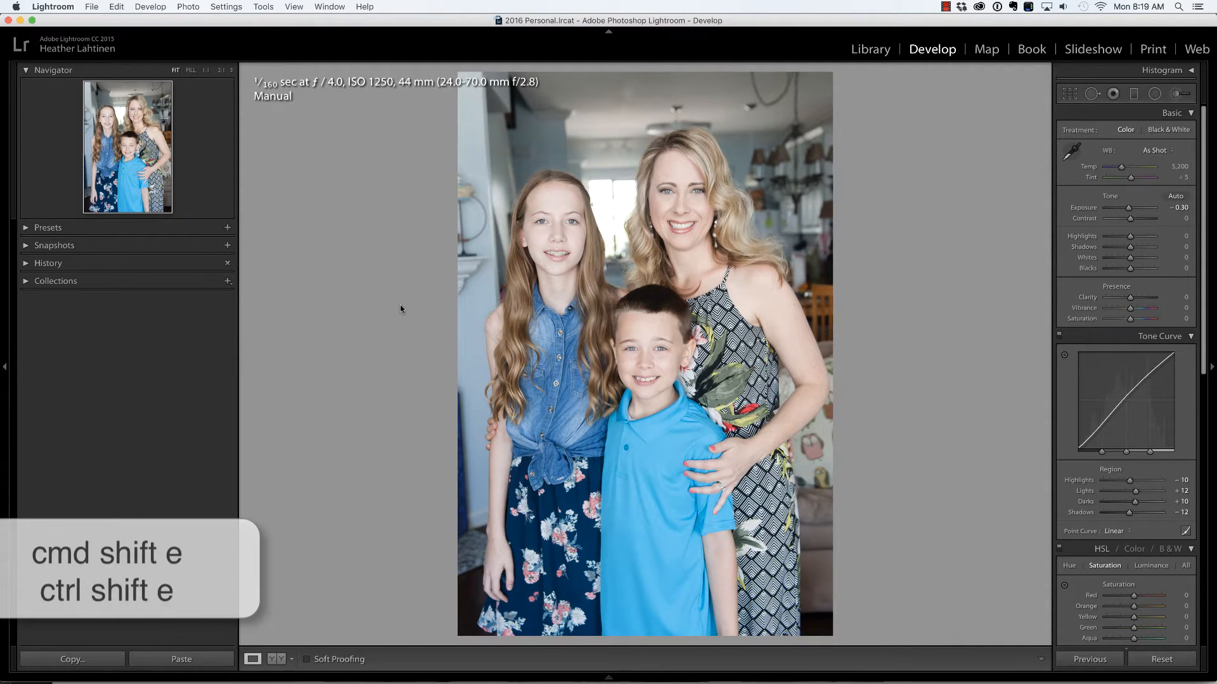
Step: Bring up the Export dialog for the current photo (Cmd+Shift+E)
key(cmd+shift+e)
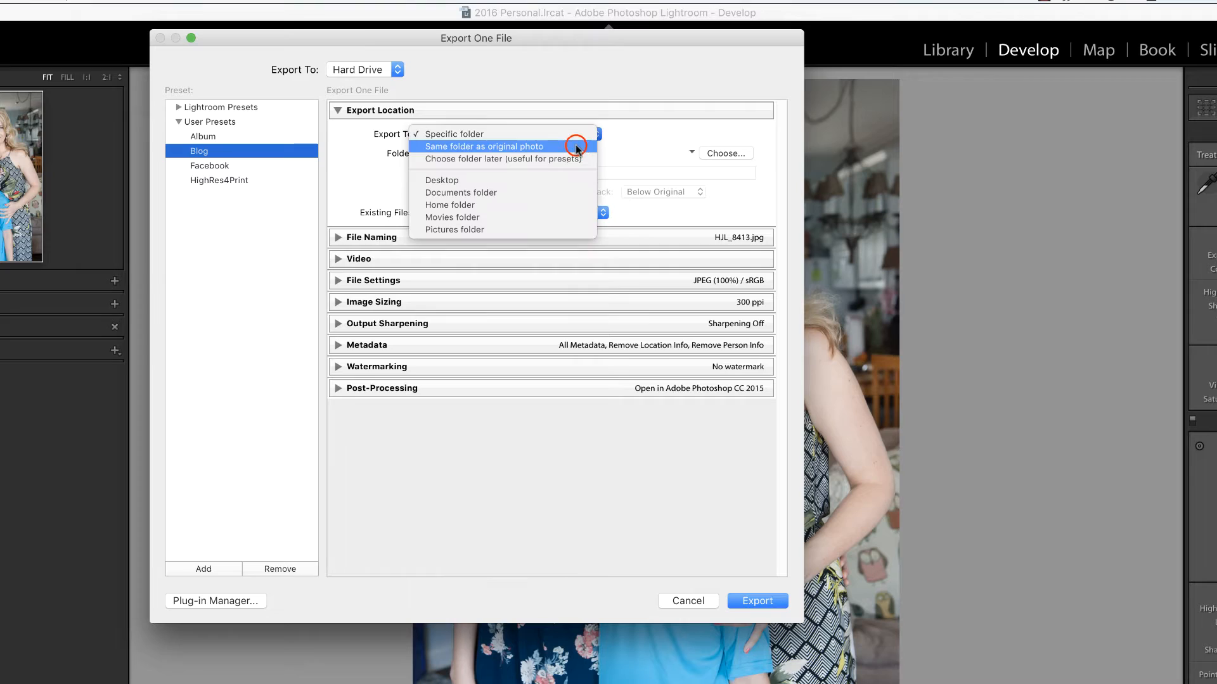
Step: Export to the original photo's folder inside a LowRes4Web subfolder, keeping default file naming
click(483, 146)
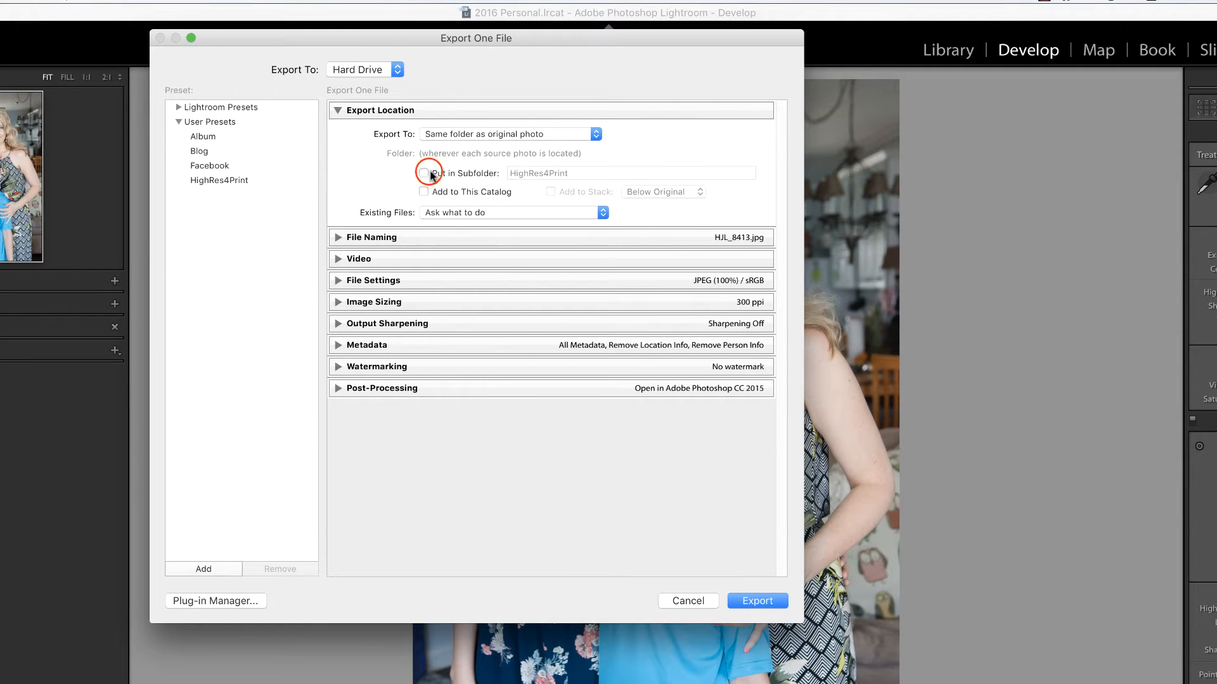
click(423, 173)
text(LowRes4Web)
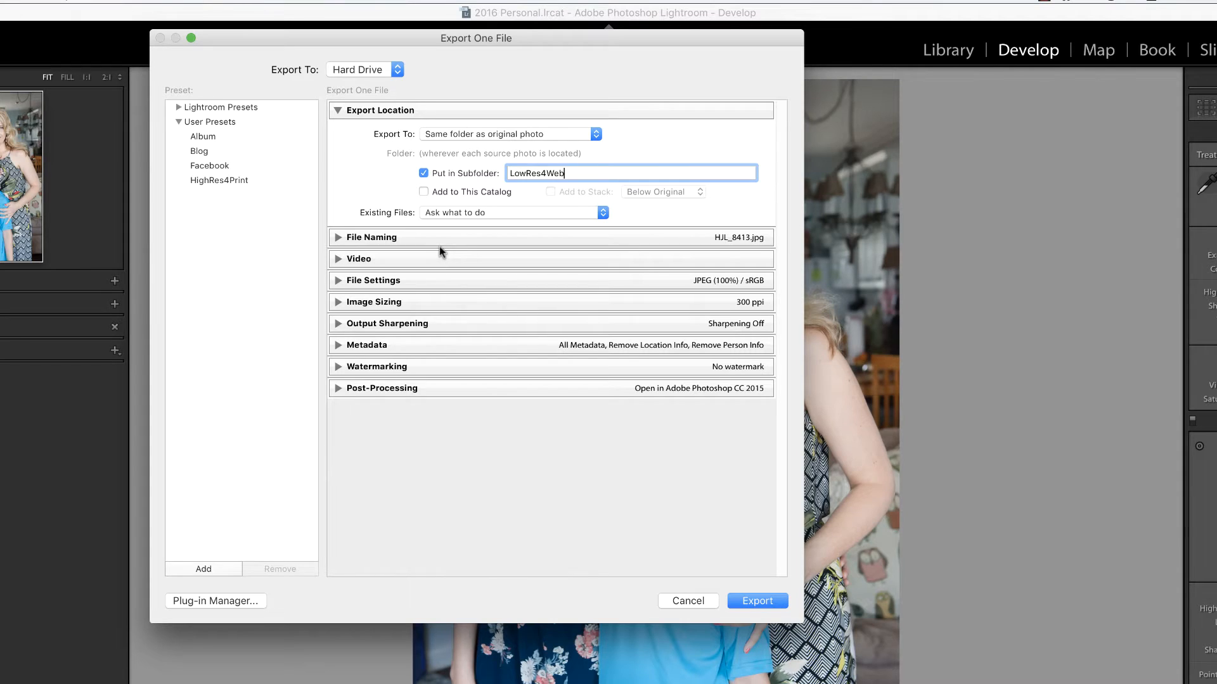
click(337, 237)
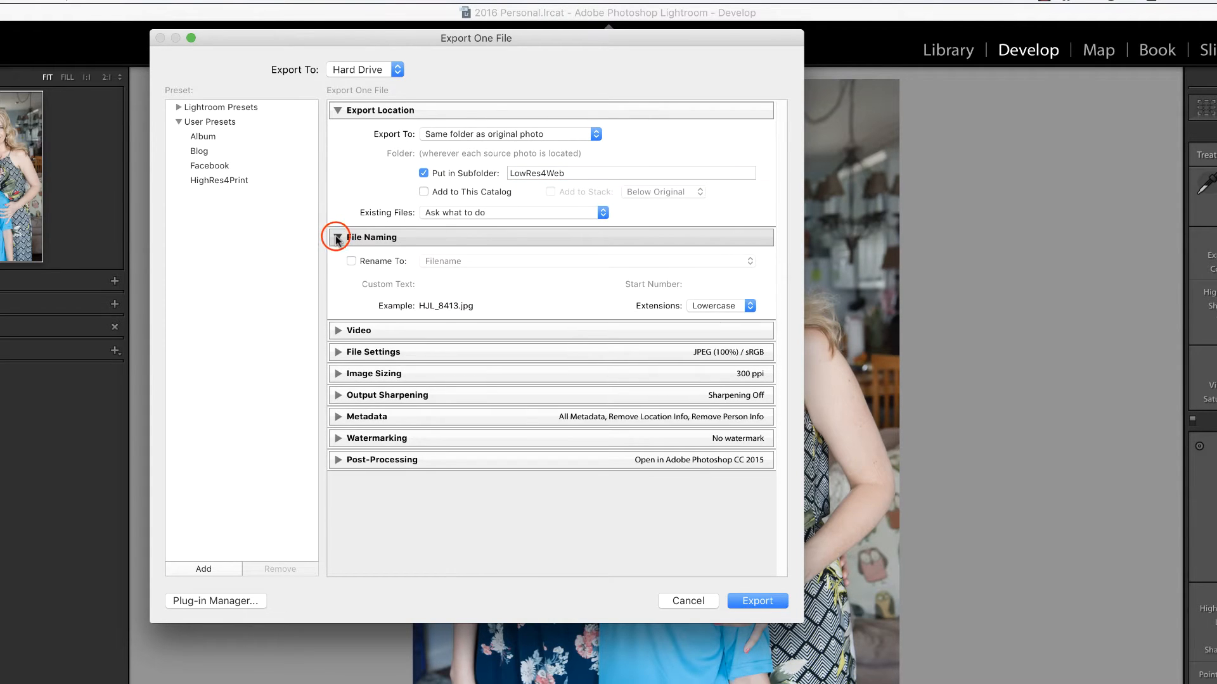
click(337, 237)
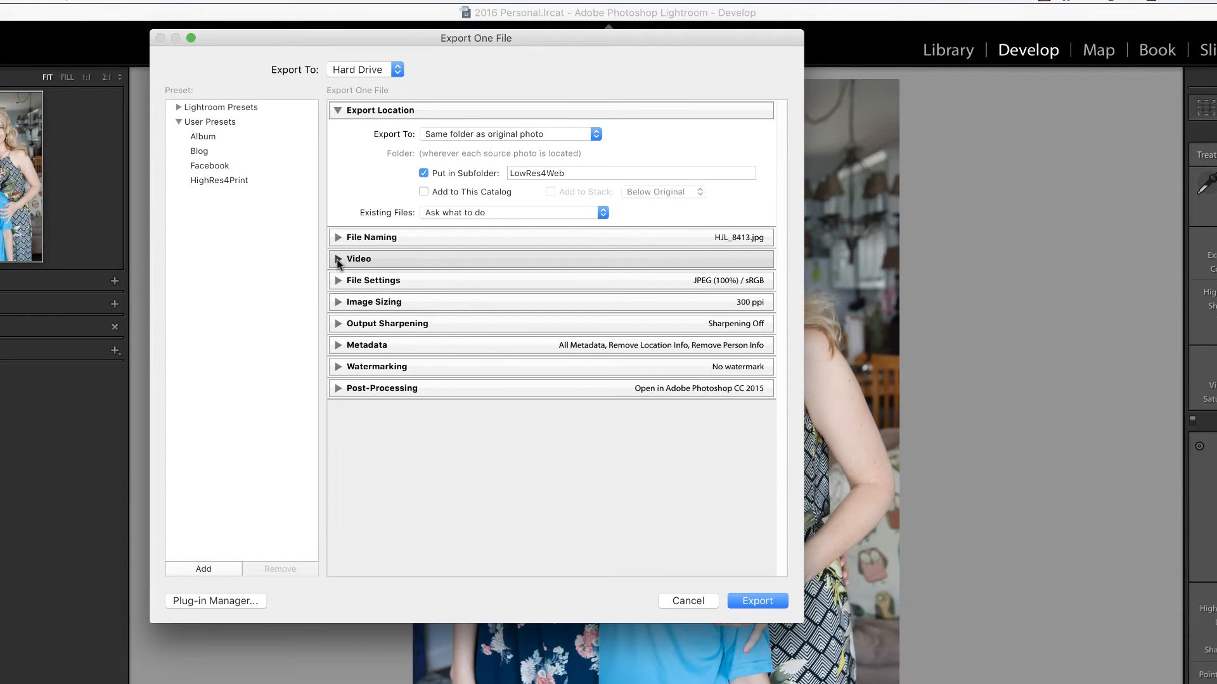
Step: Lower the JPEG quality to 89 in File Settings
click(373, 280)
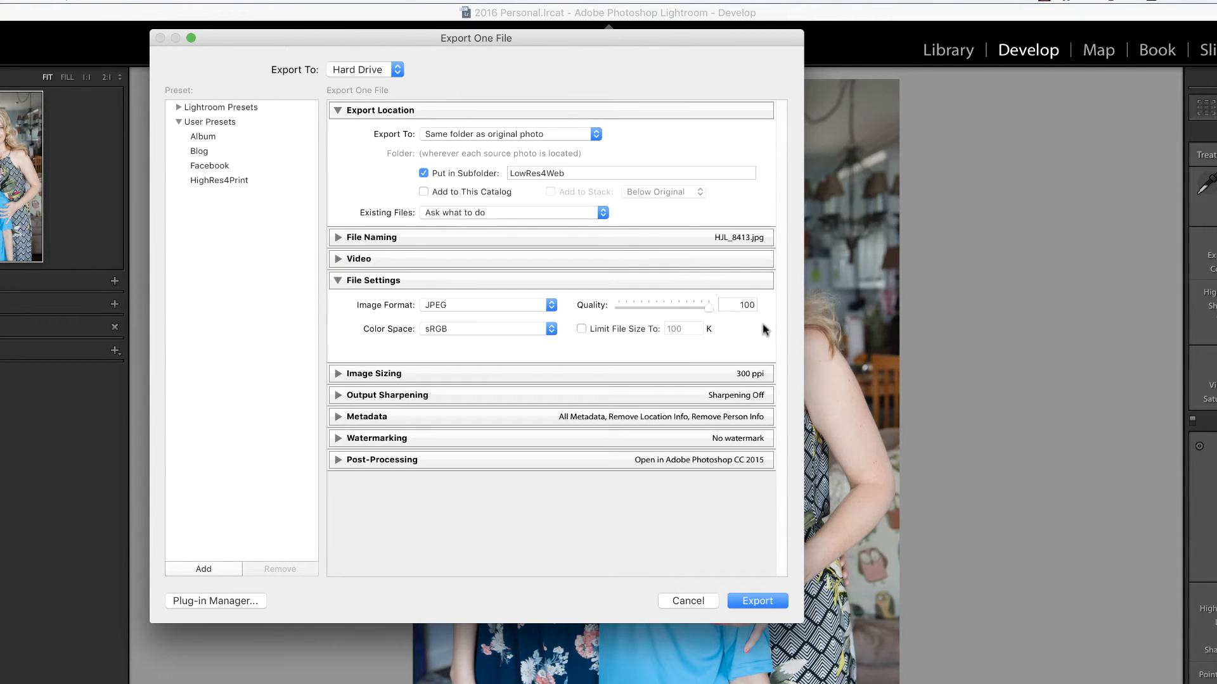
drag(709, 304, 698, 304)
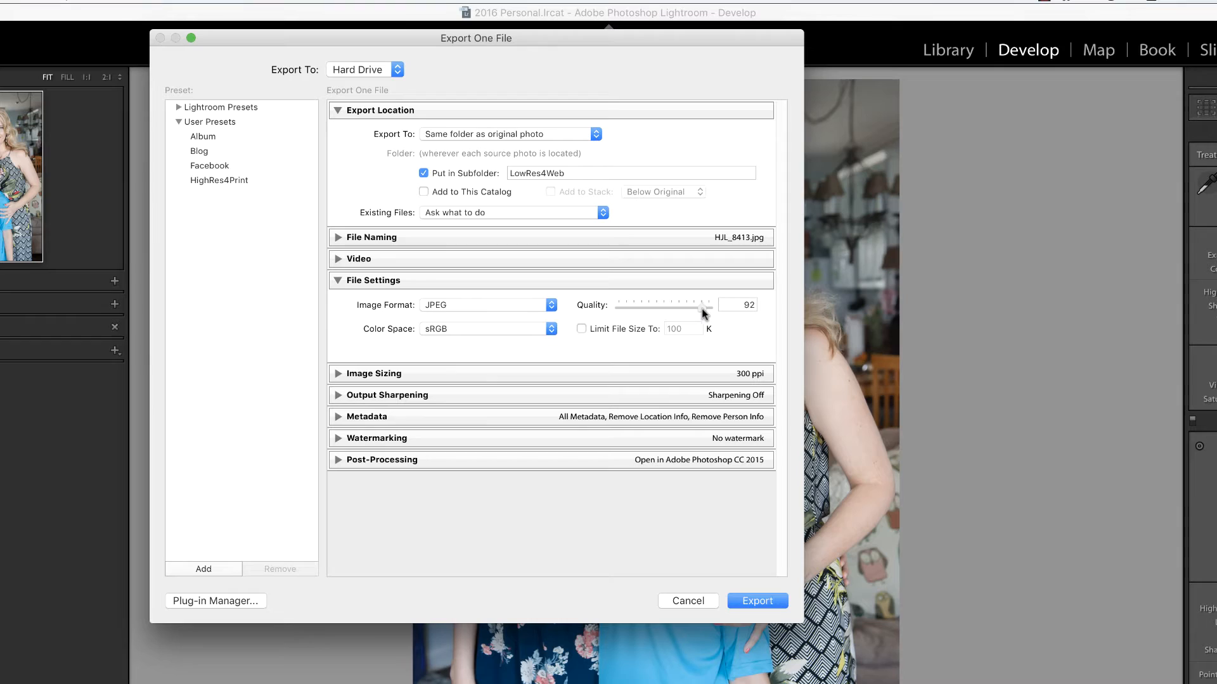
drag(703, 306, 694, 305)
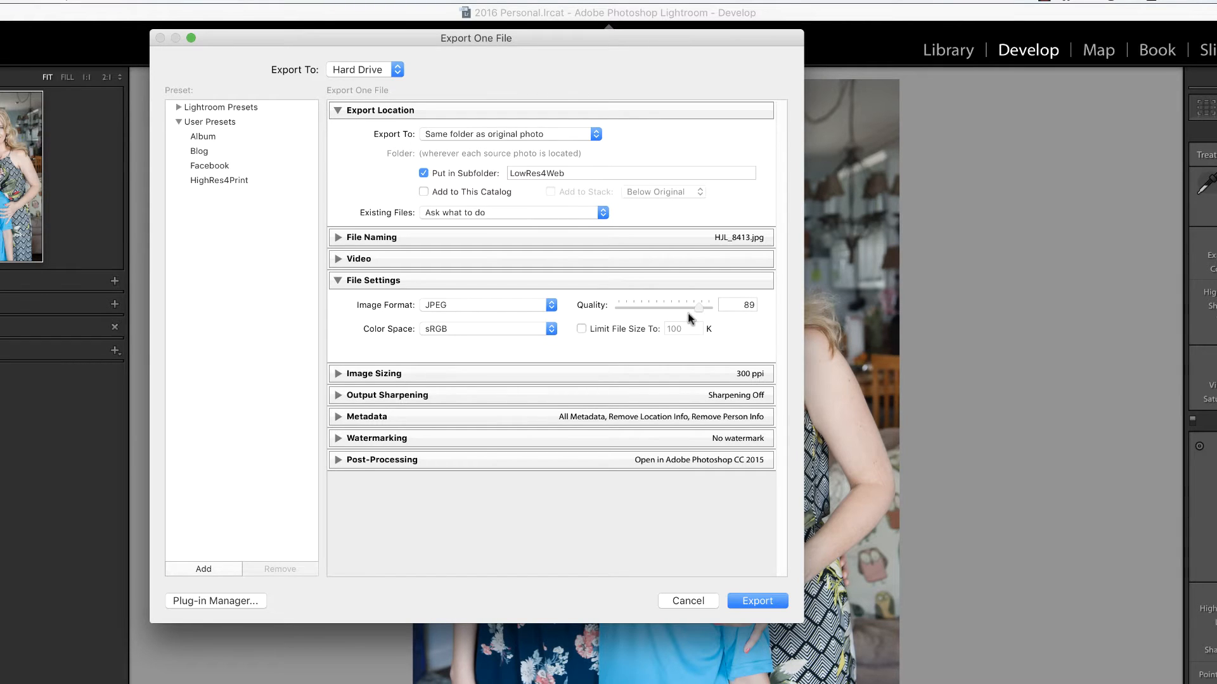
mouse_move(380, 337)
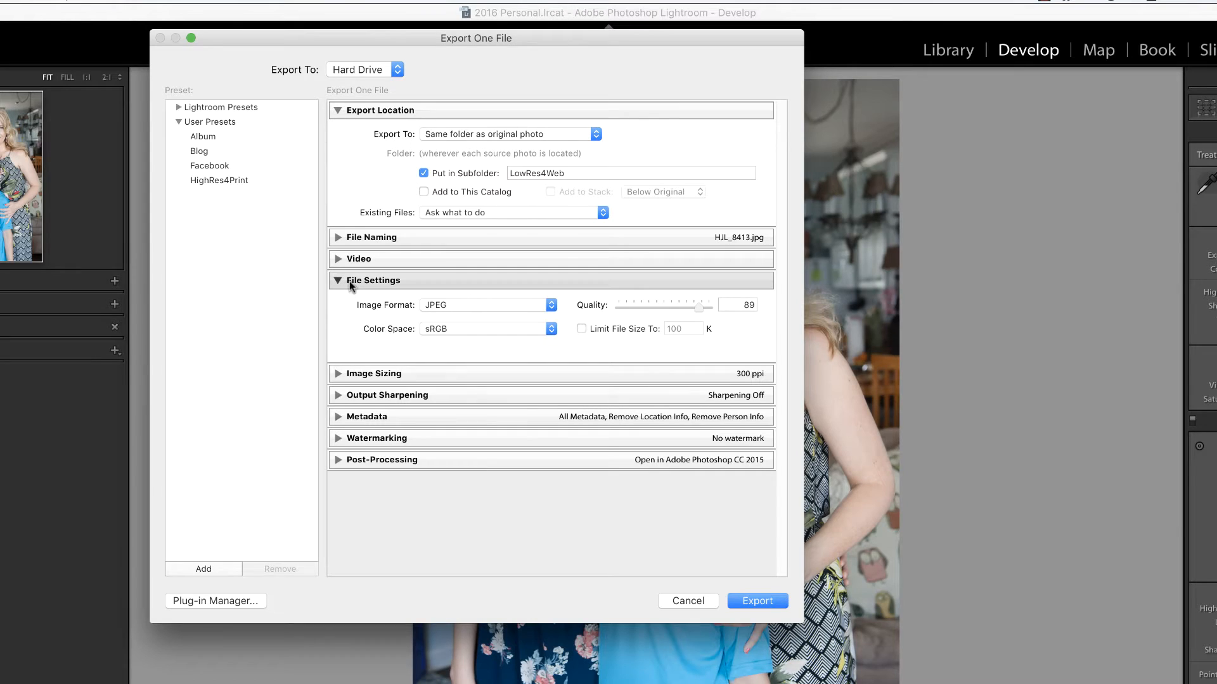
click(373, 280)
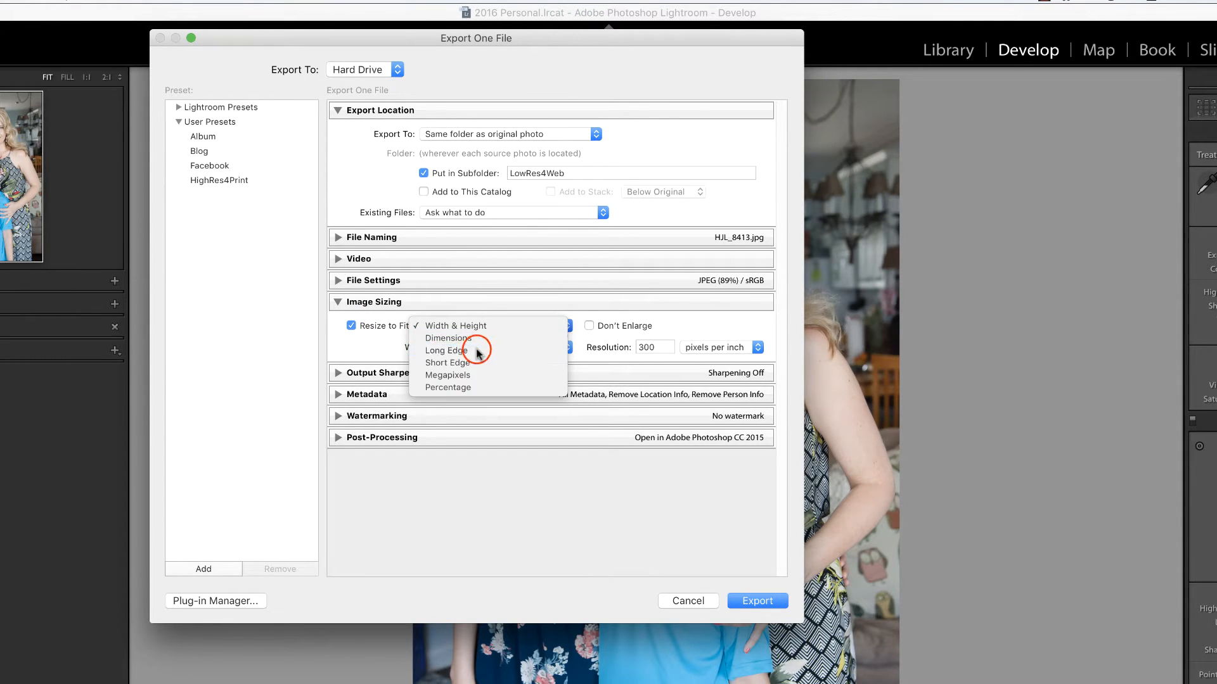
Step: Resize to fit the long edge at 1,000 pixels with resolution 72 ppi
click(444, 350)
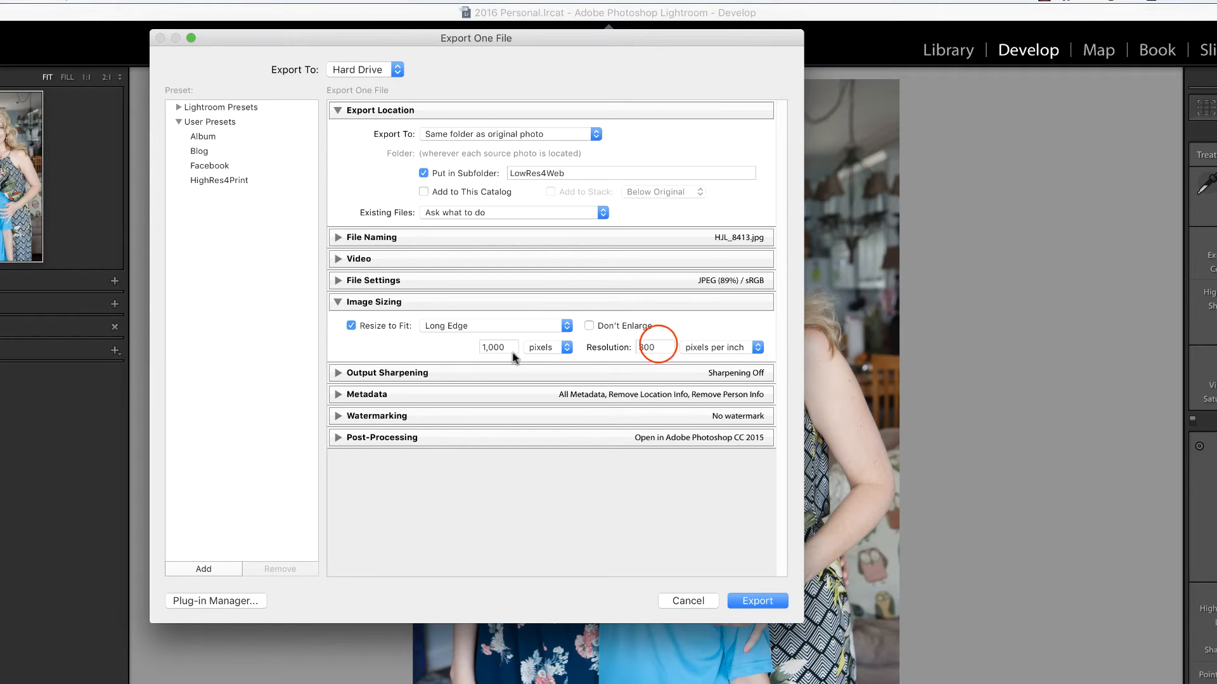
click(650, 347)
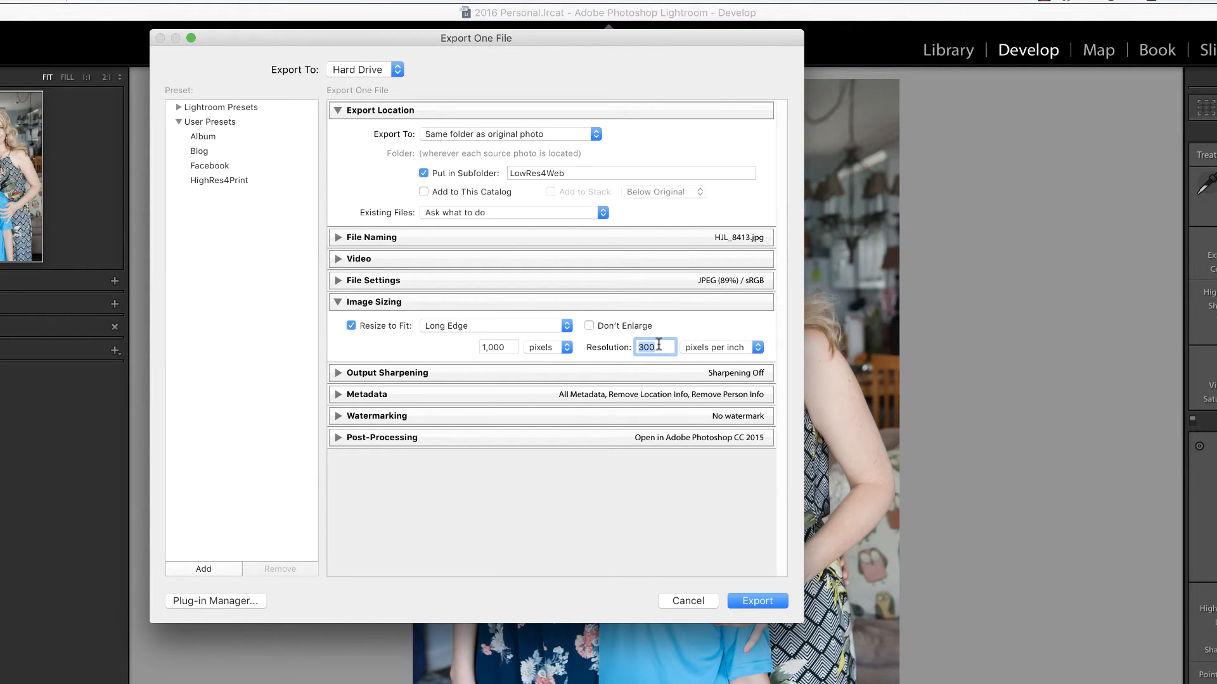
text(72)
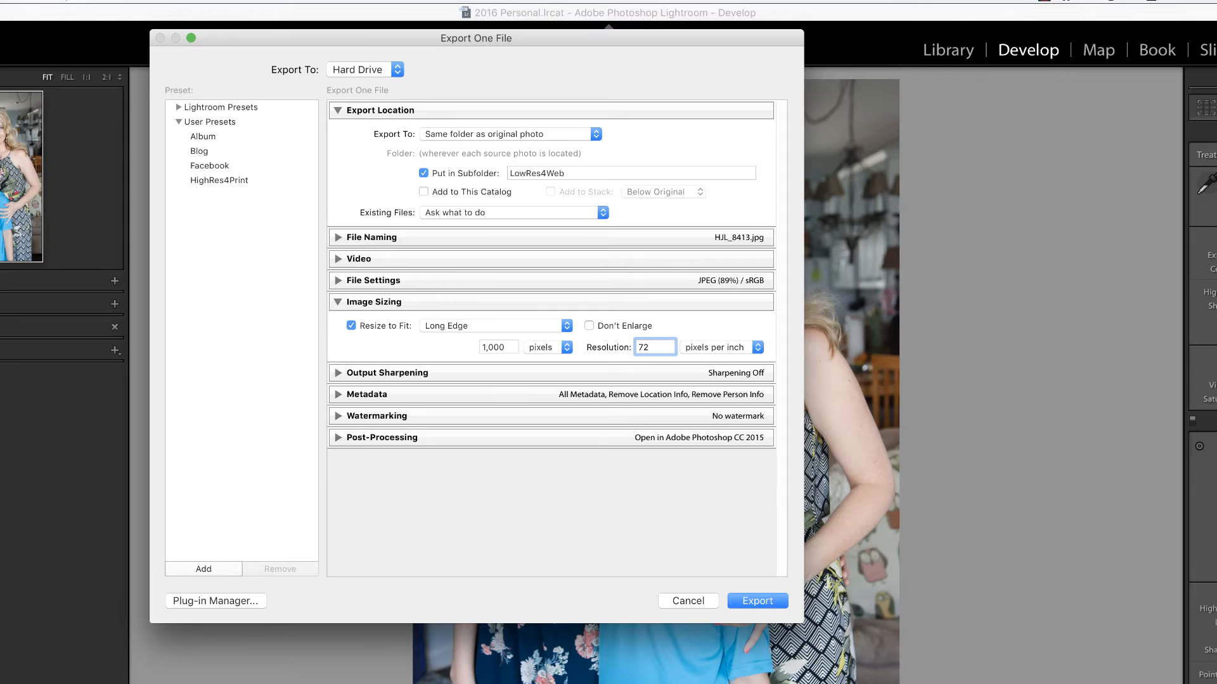
mouse_move(557, 357)
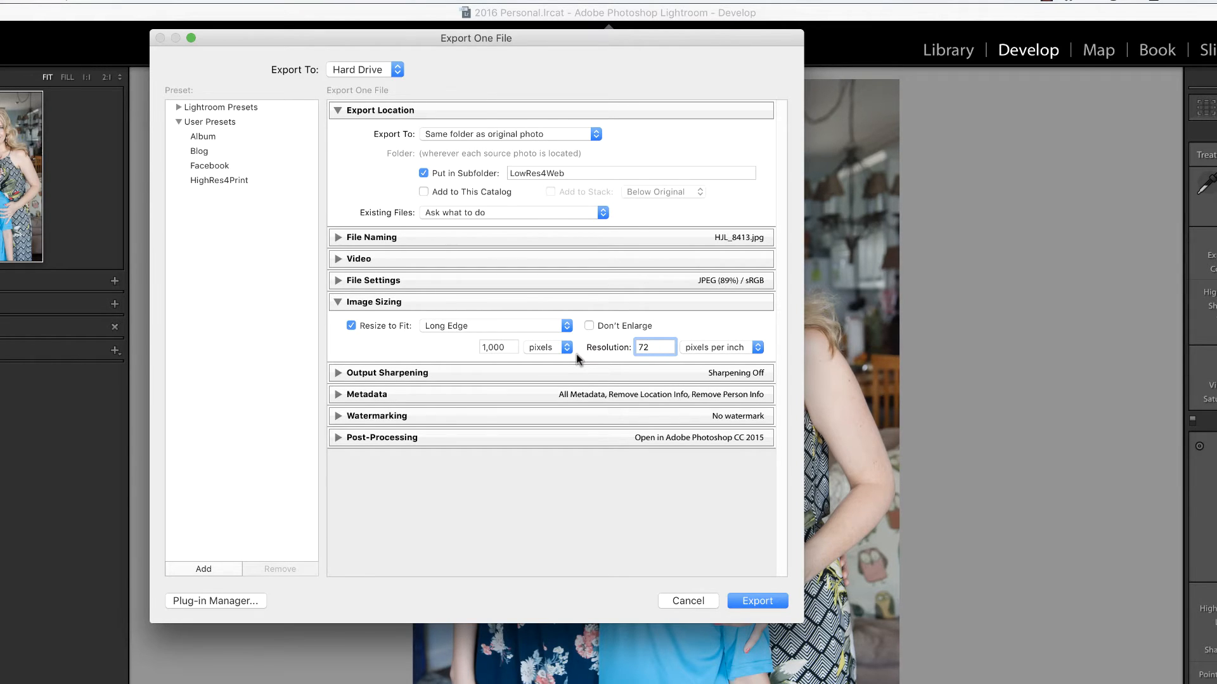
click(656, 347)
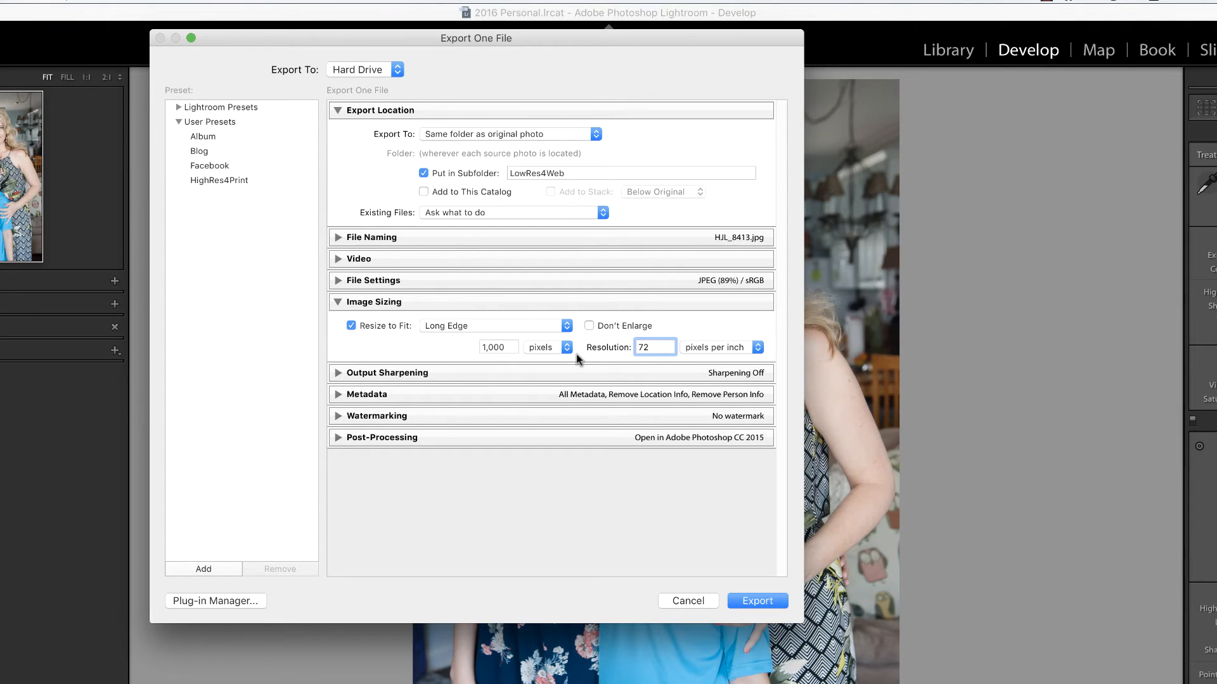
click(655, 348)
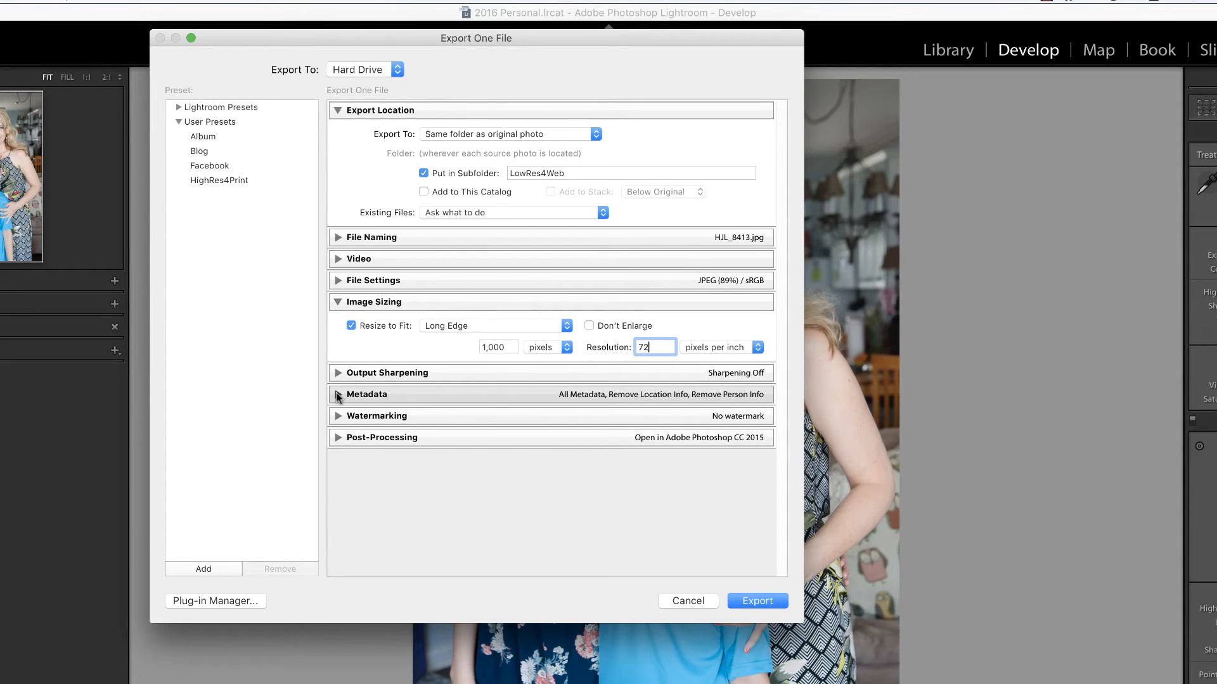
click(339, 417)
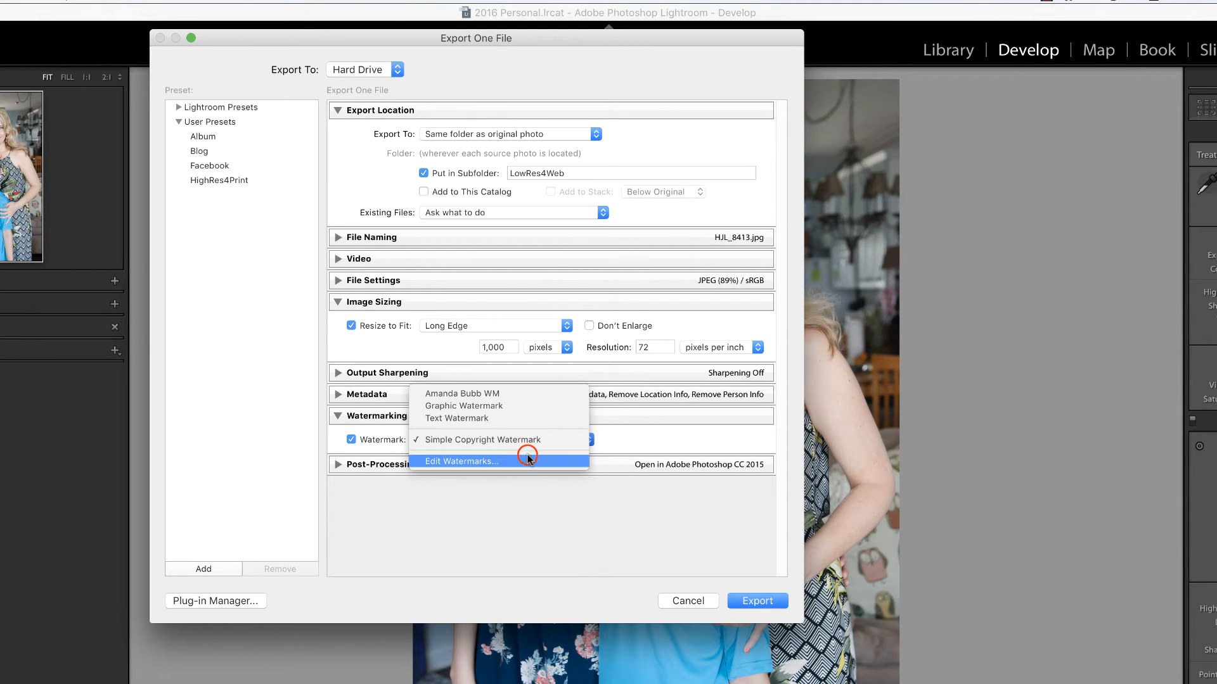
Step: Apply the Graphic Watermark and set After Export to Show in Finder
click(461, 462)
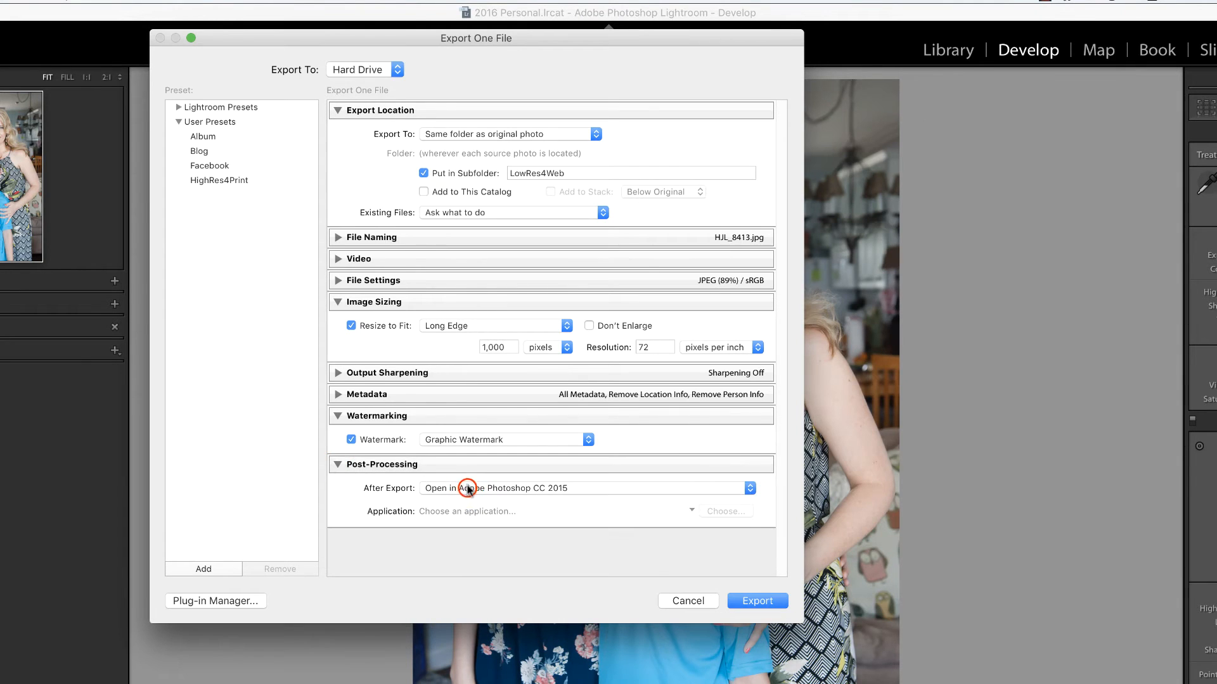
click(583, 488)
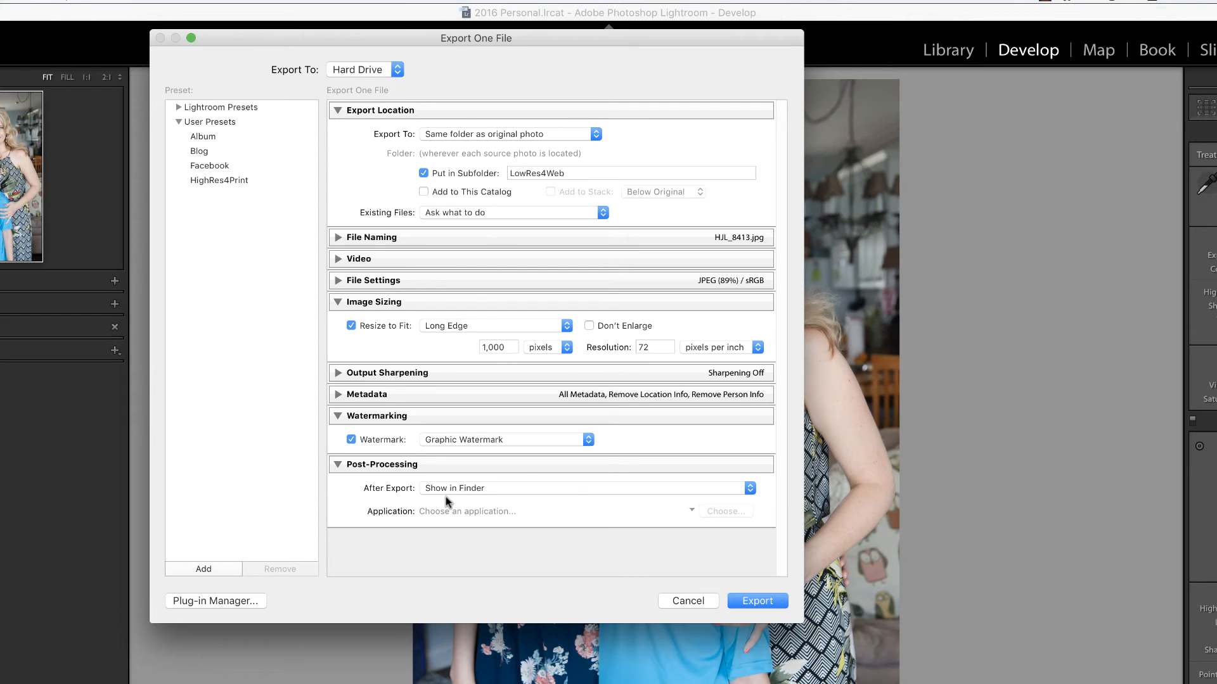
mouse_move(452, 498)
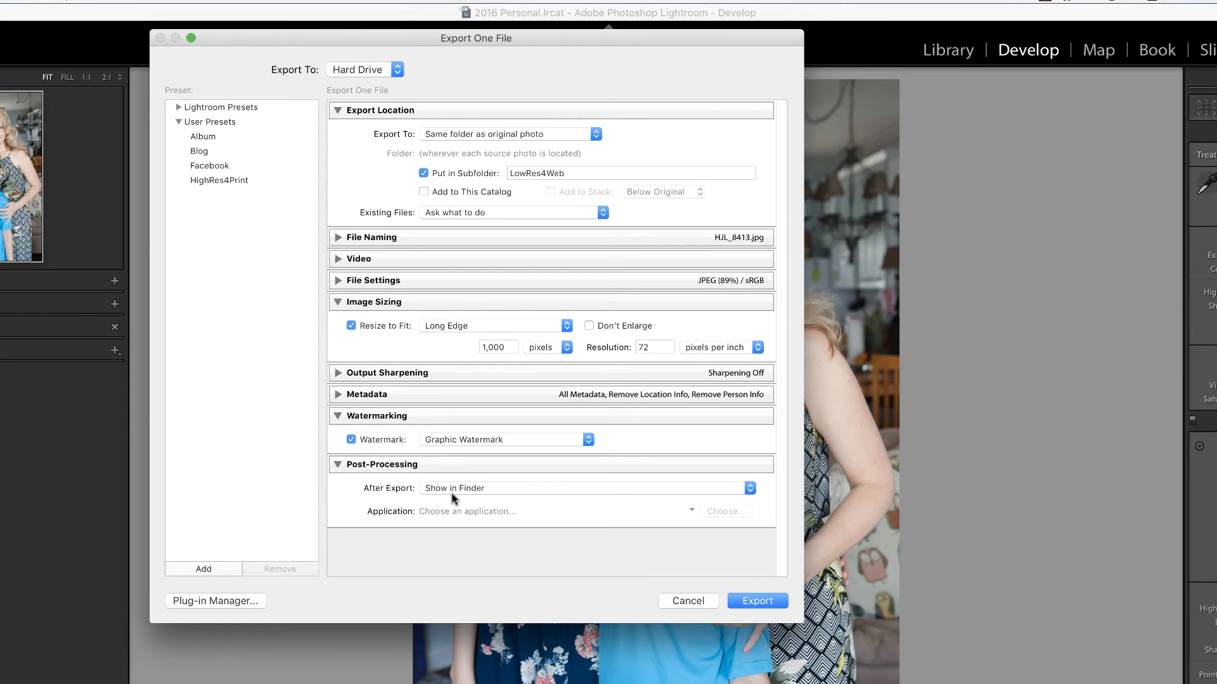
Step: Save the settings as a new user preset named LowRes4Web
click(203, 569)
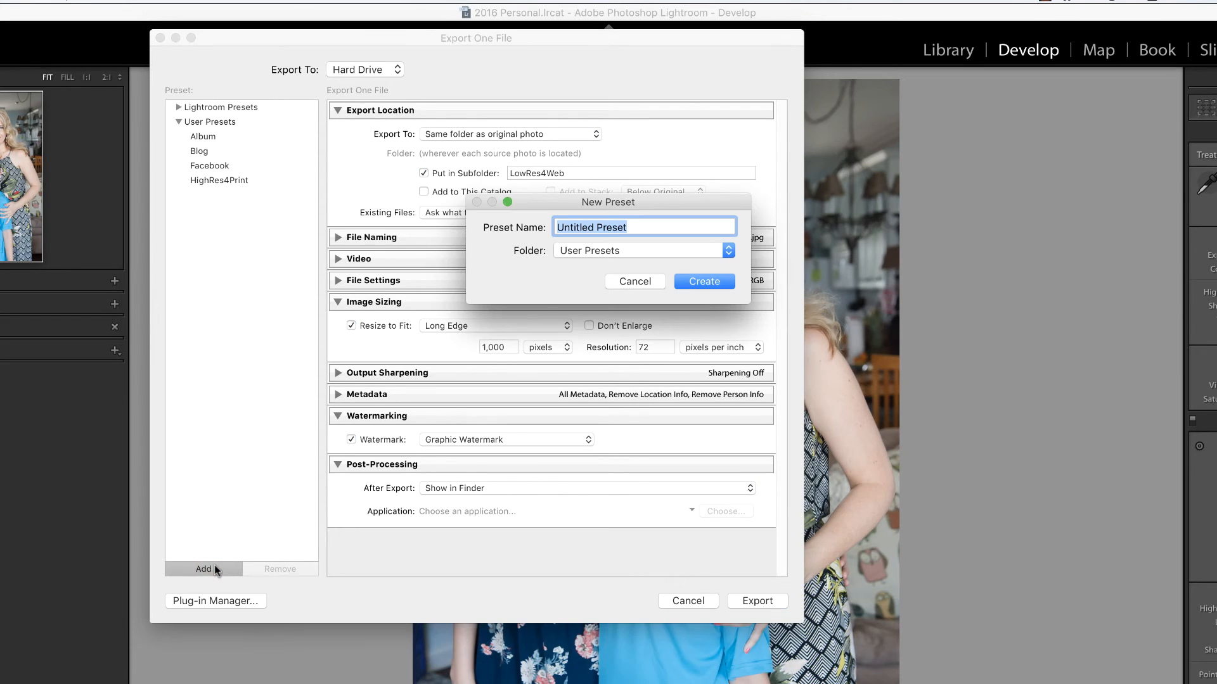
text(LowRes4Web)
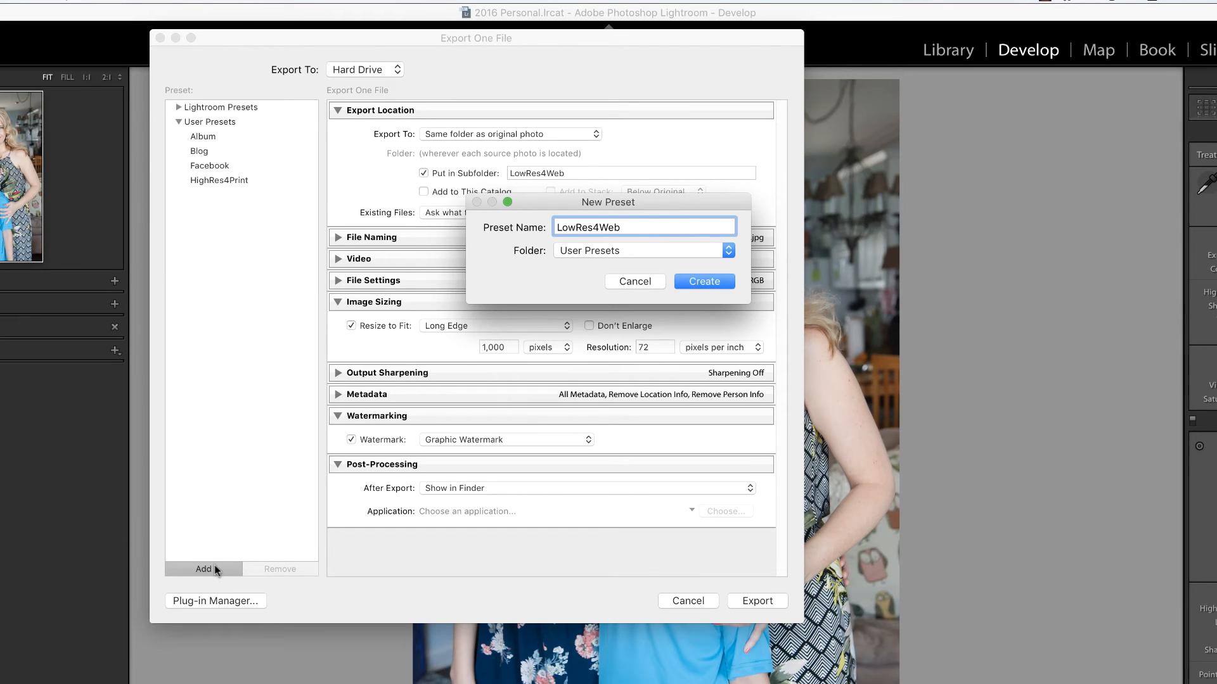
click(703, 281)
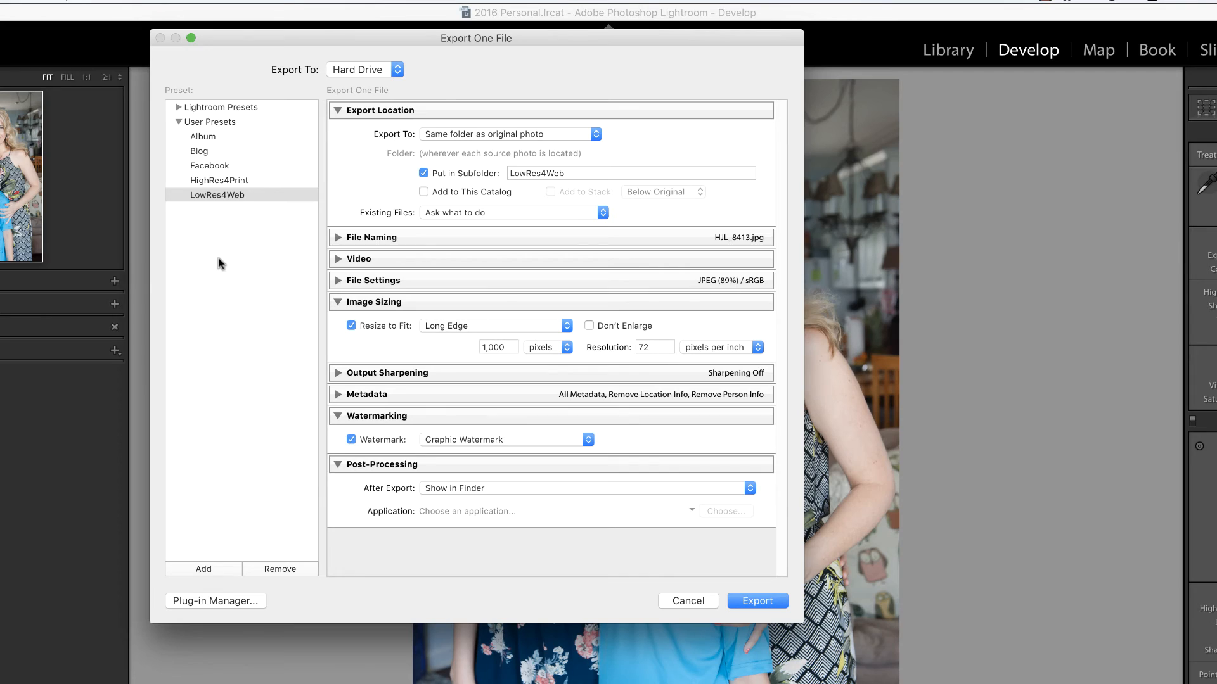
click(219, 180)
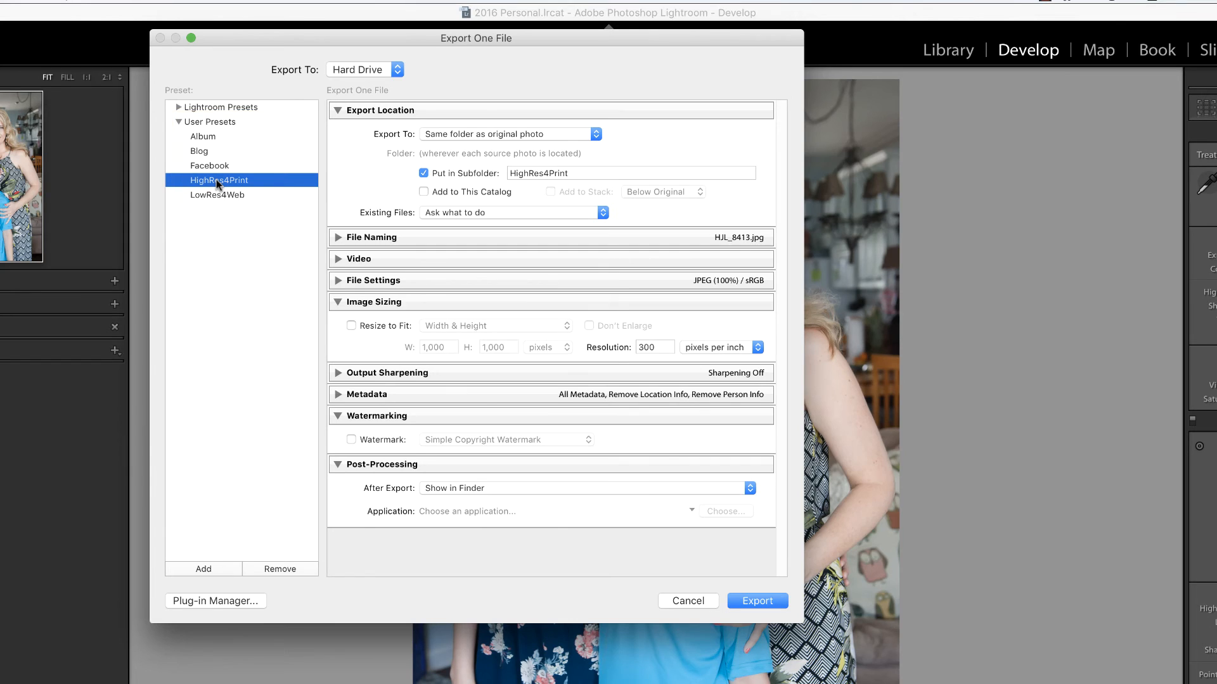
click(218, 195)
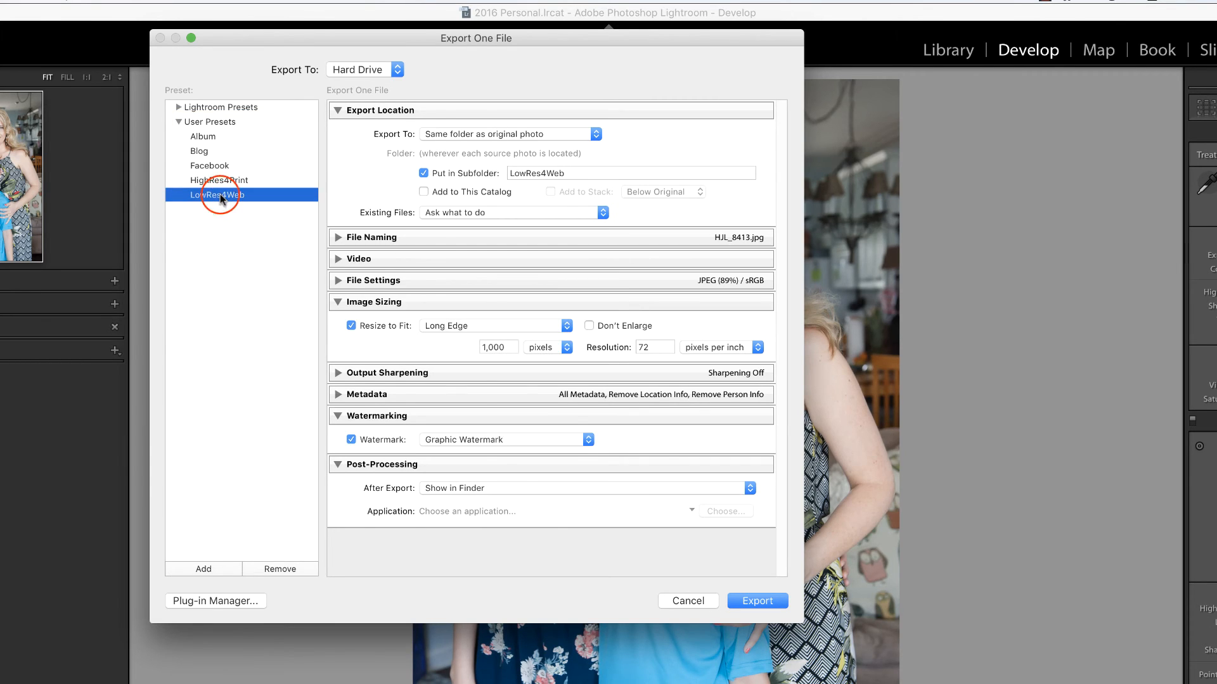